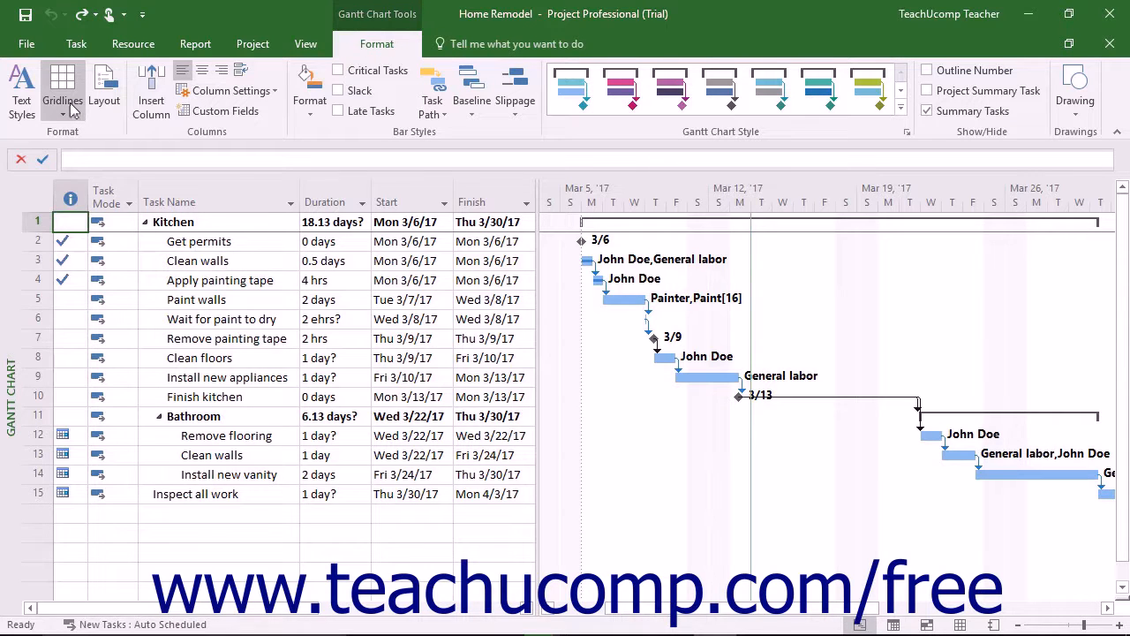
mouse_move(57, 88)
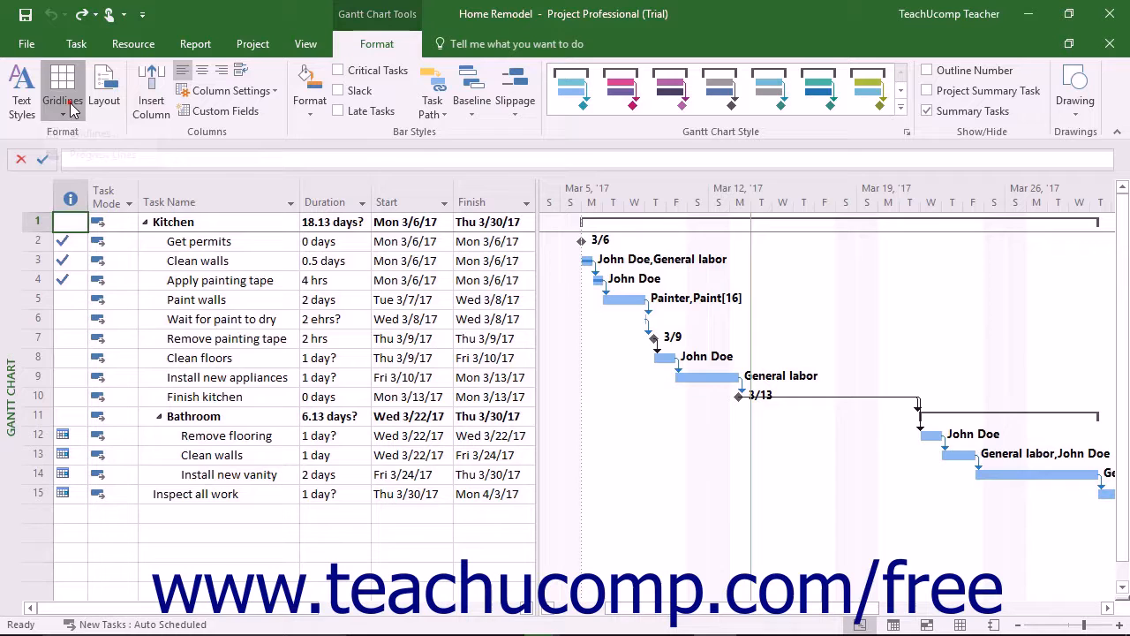
Open the Gridlines dialog from the Gantt Chart Format tab's Gridlines dropdown.
click(61, 88)
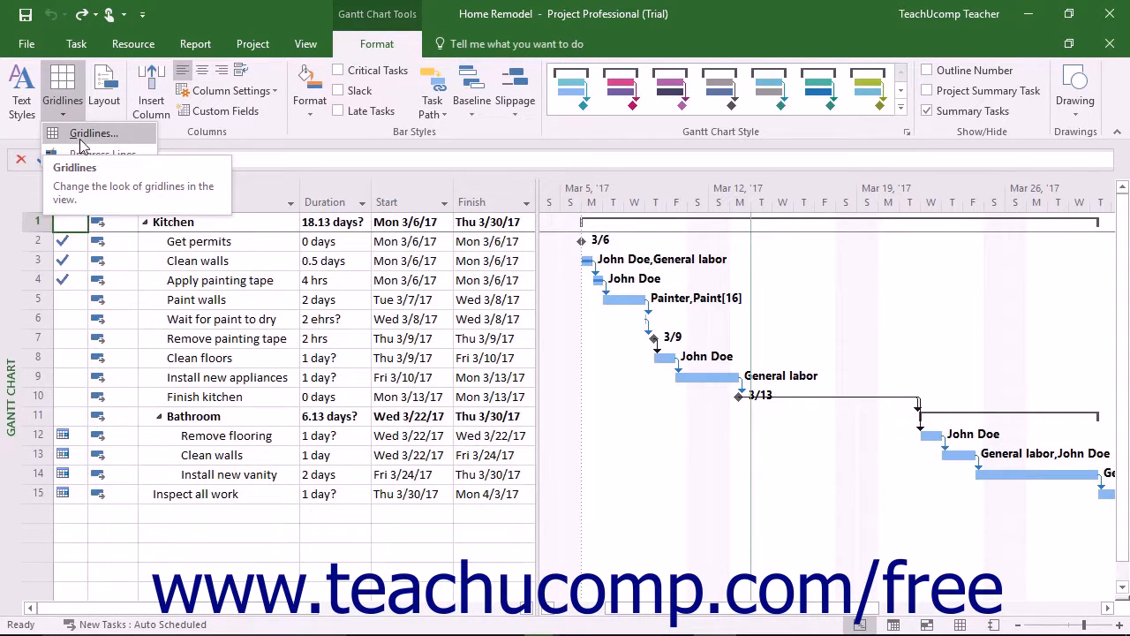
click(94, 132)
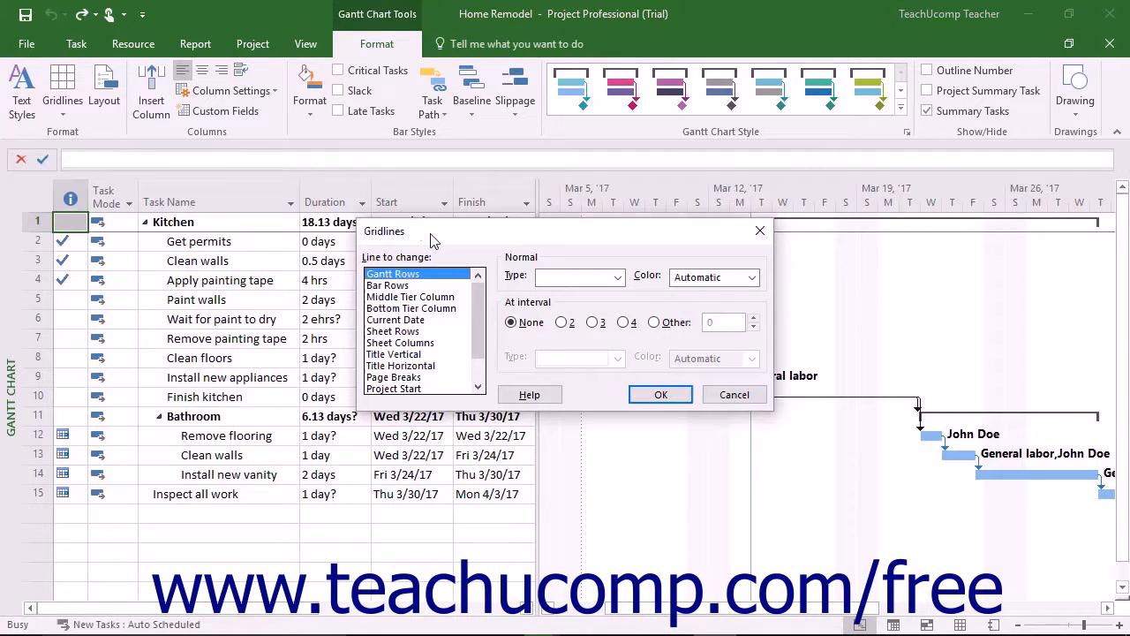
mouse_move(428, 308)
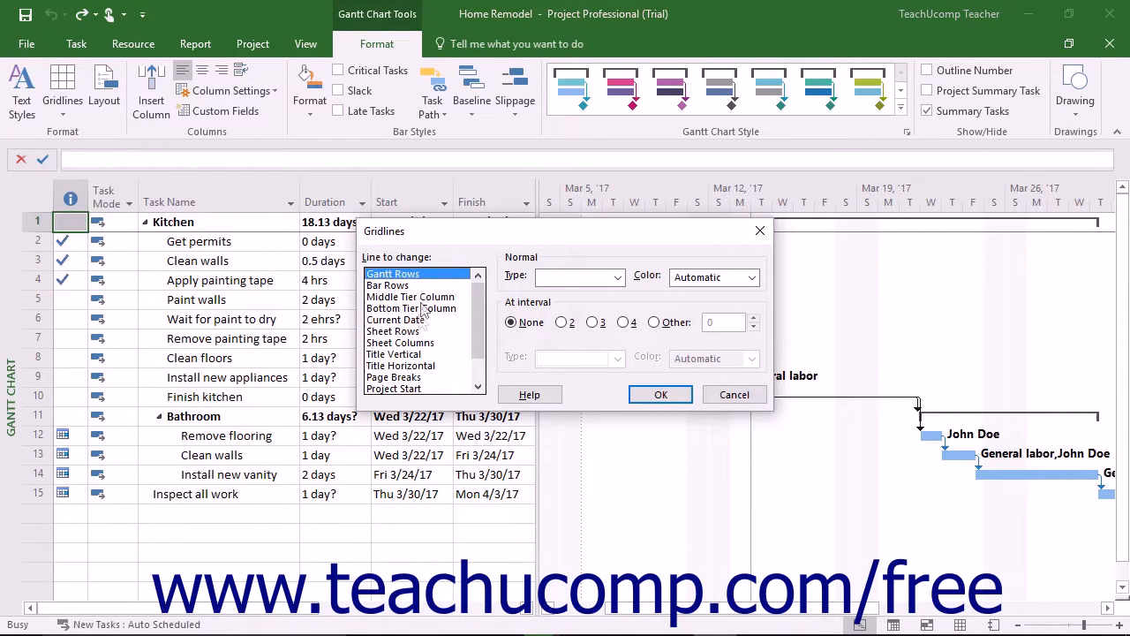
Select Sheet Rows as the line to change and view its line type options.
click(393, 331)
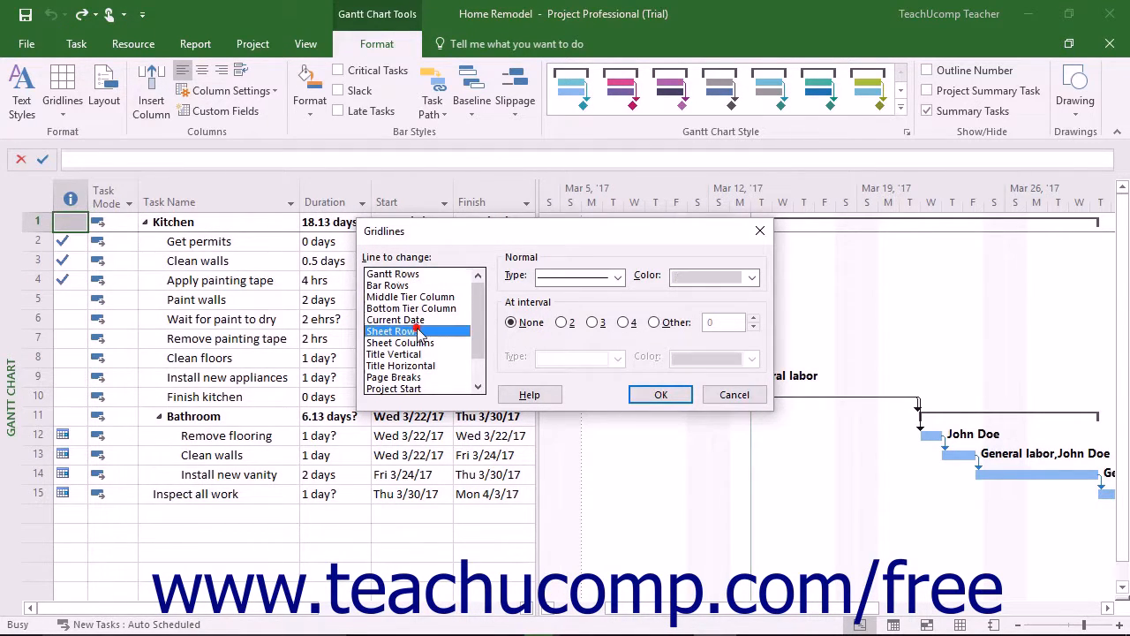
mouse_move(417, 331)
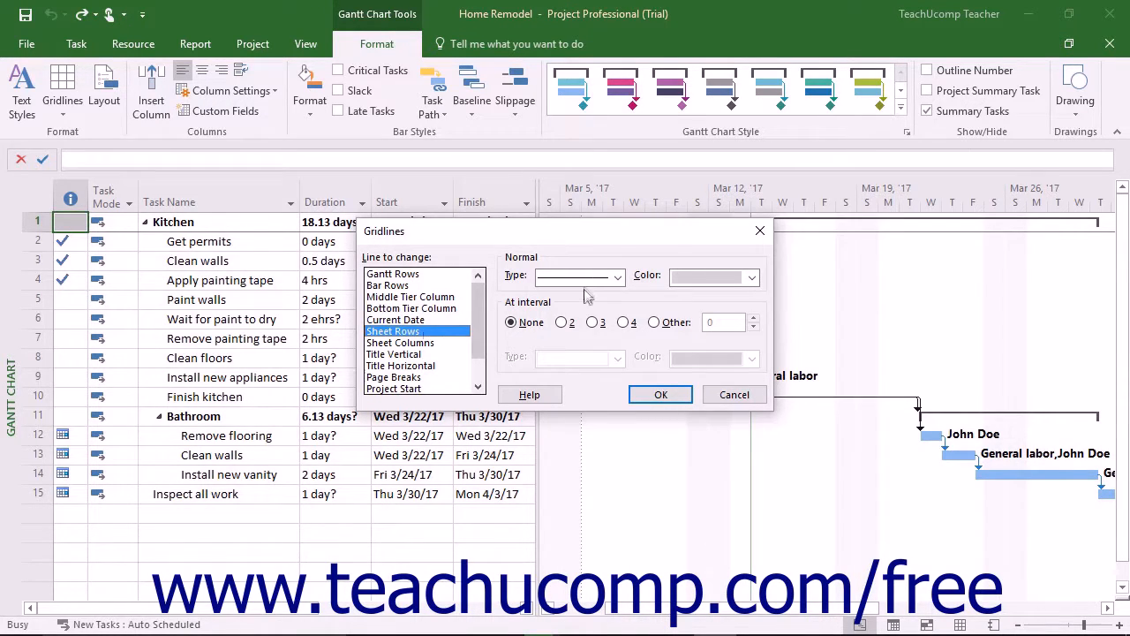
click(615, 277)
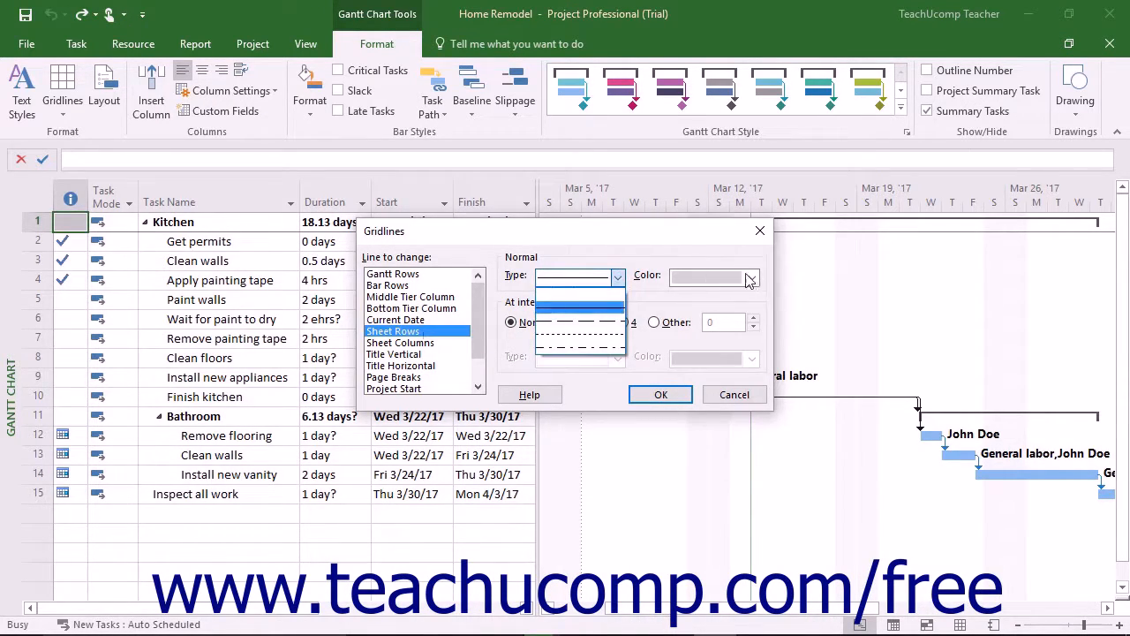
Set the normal sheet row line color to orange.
click(752, 277)
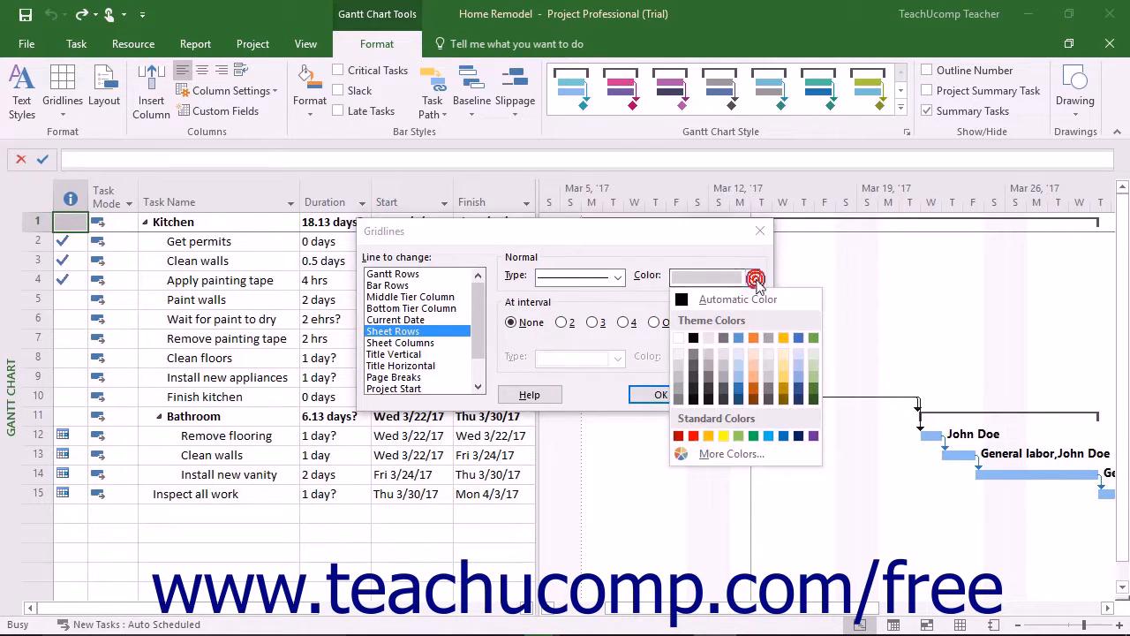
click(770, 435)
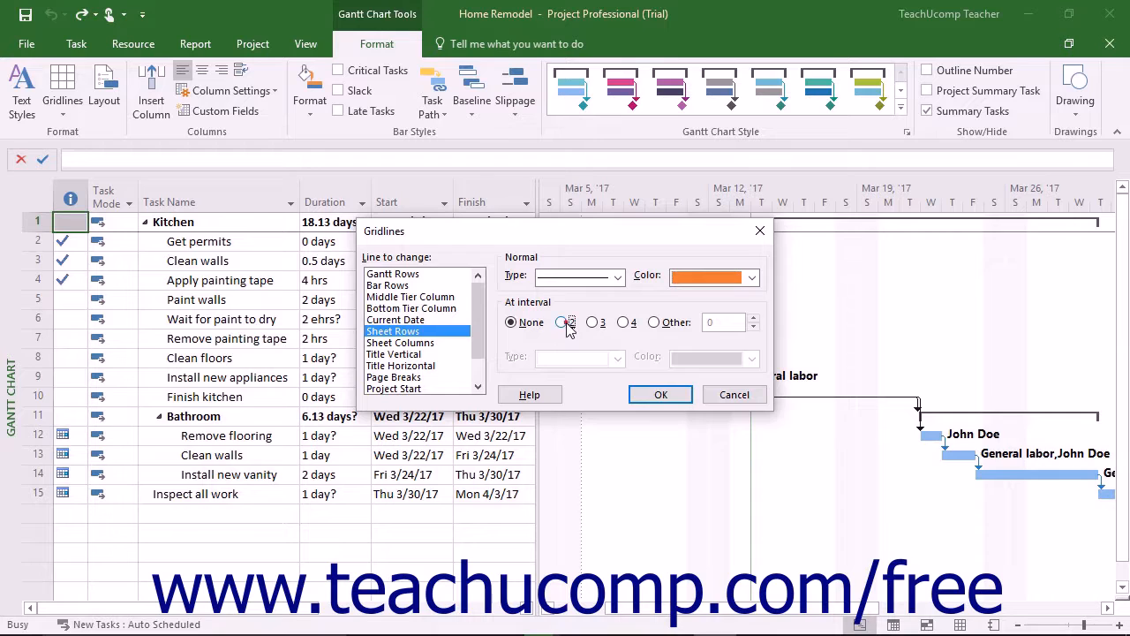
Add dashed yellow lines at interval 2 and apply the gridline changes with OK.
click(566, 323)
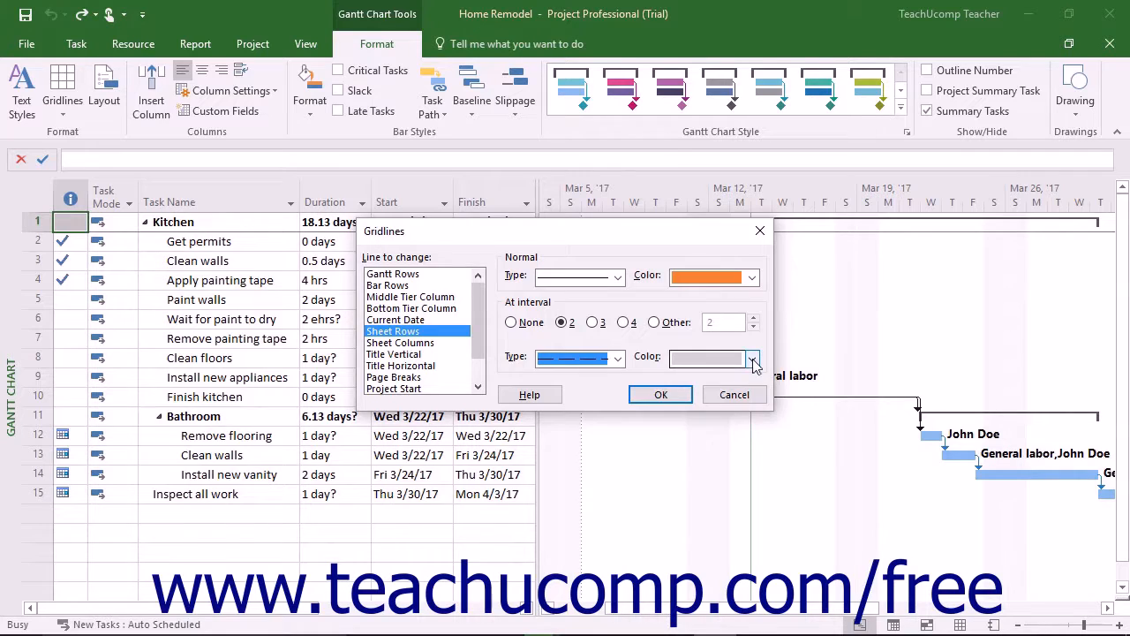
click(753, 358)
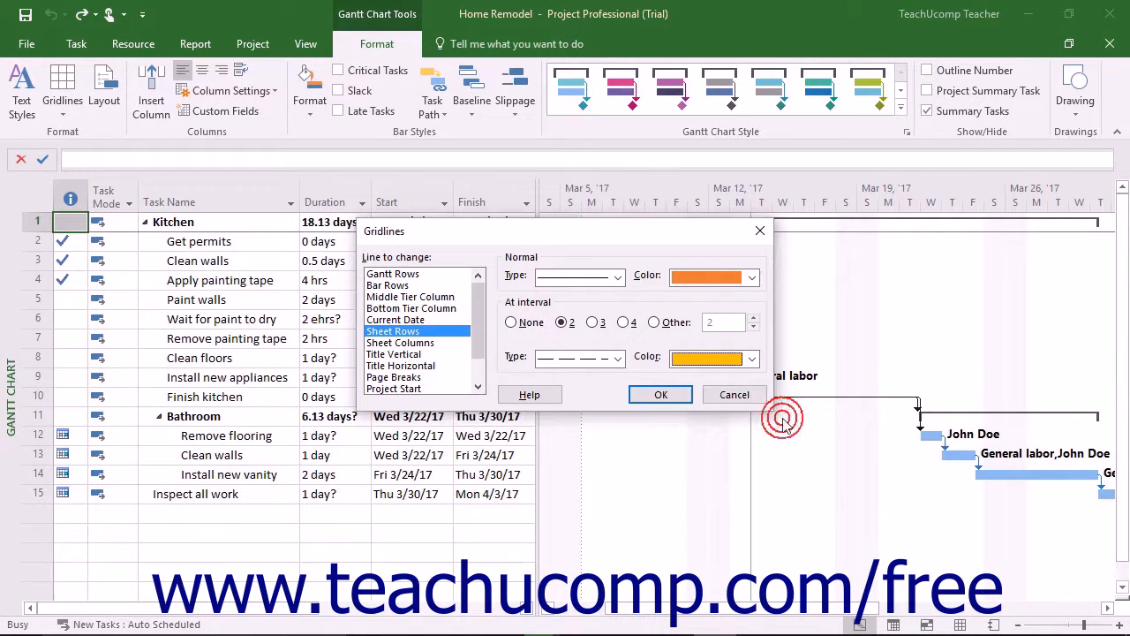
mouse_move(747, 413)
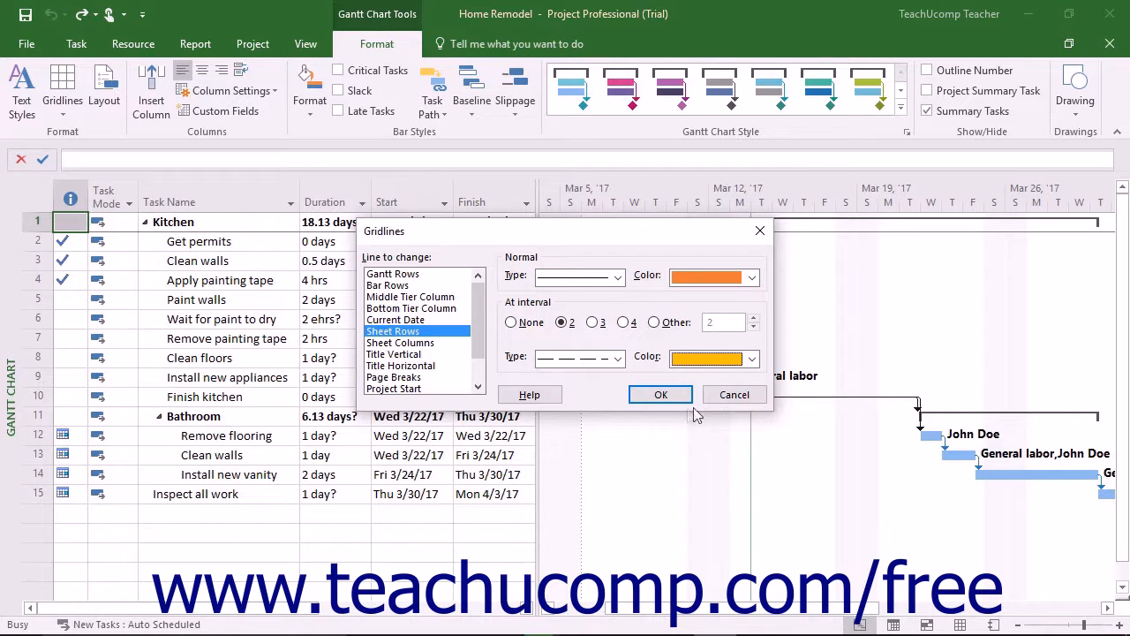
click(660, 394)
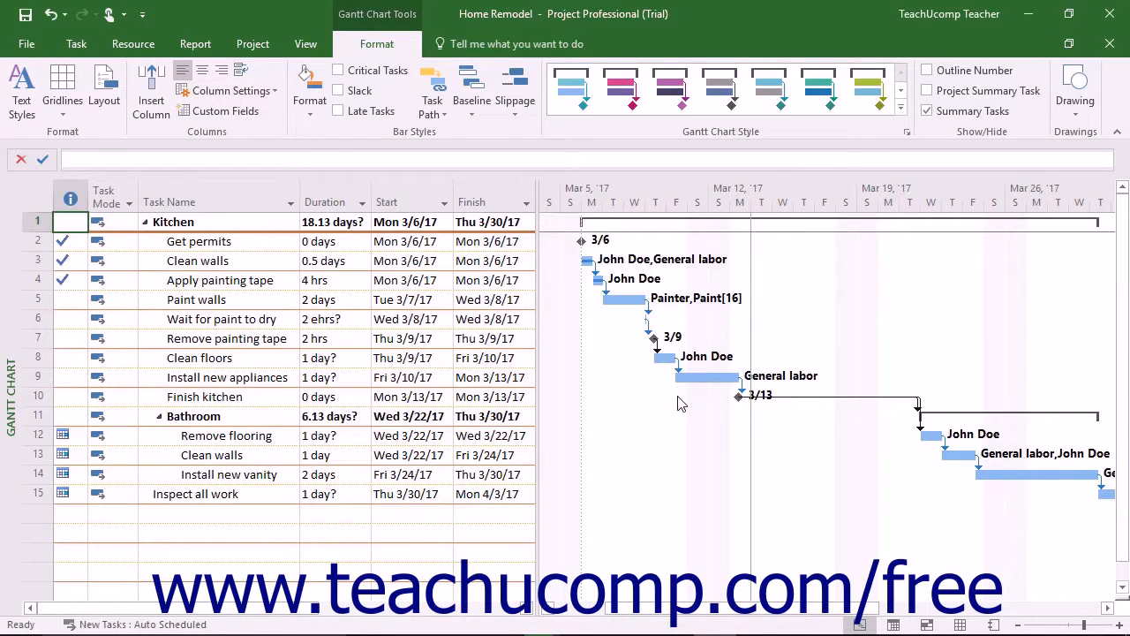